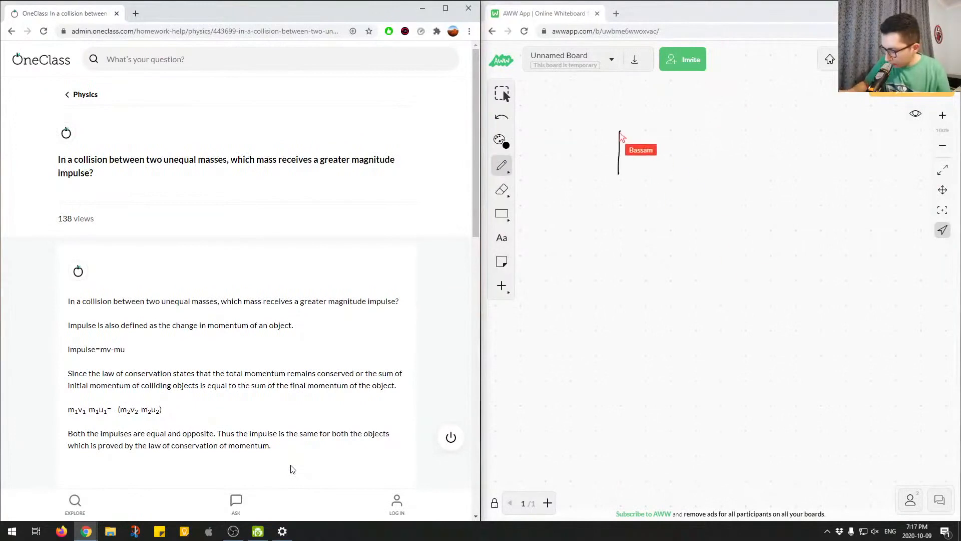
Handwrite the impulse relation F1t1 = −F2t2 near the top of the board
drag(622, 129, 665, 171)
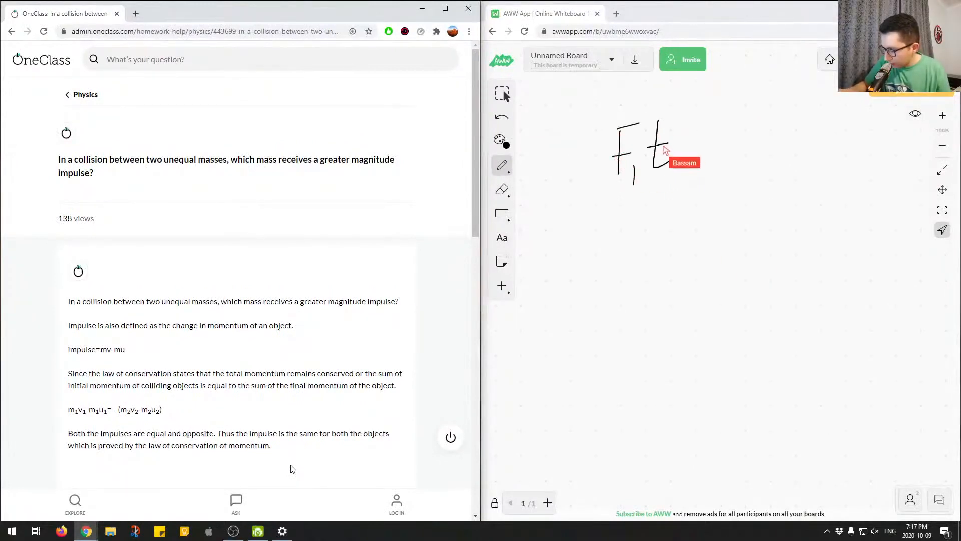
drag(687, 150, 702, 151)
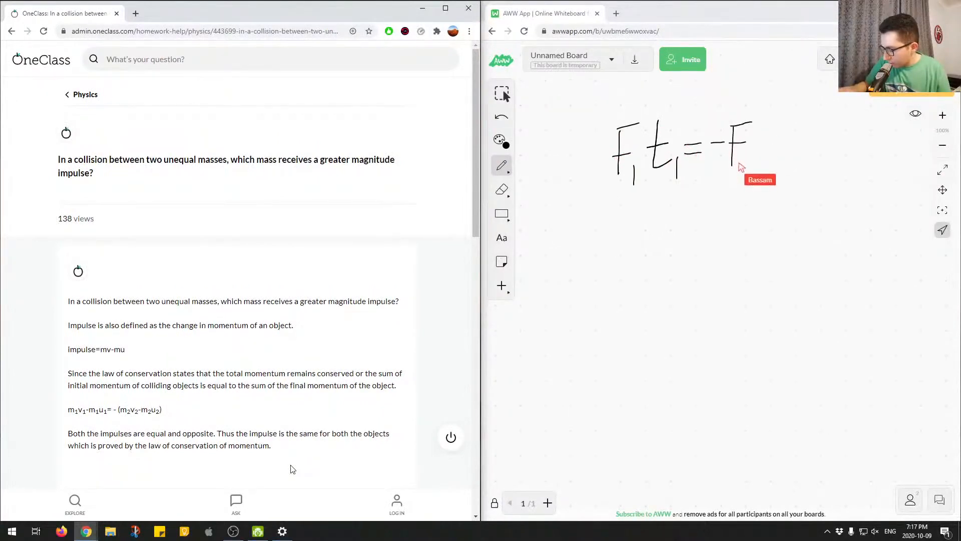
drag(742, 141, 791, 171)
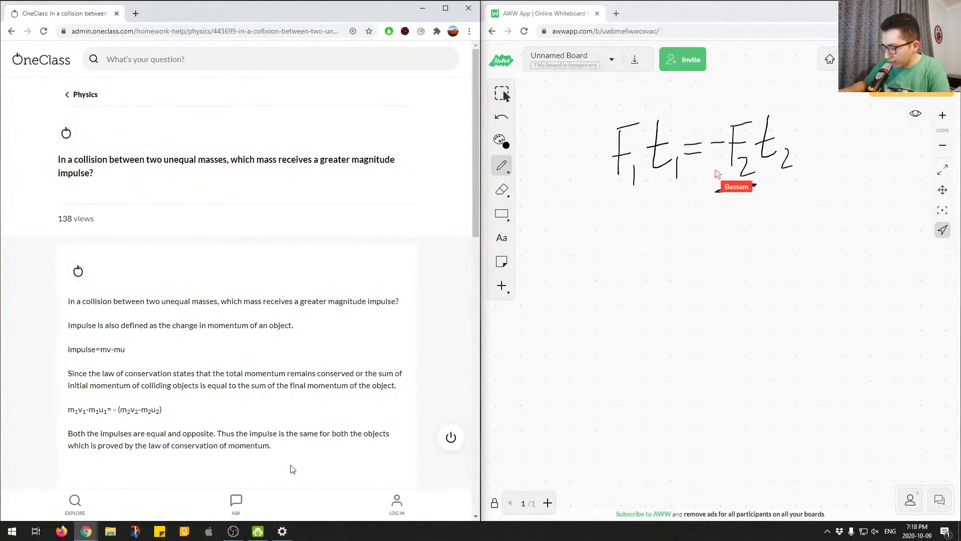
drag(711, 187, 751, 189)
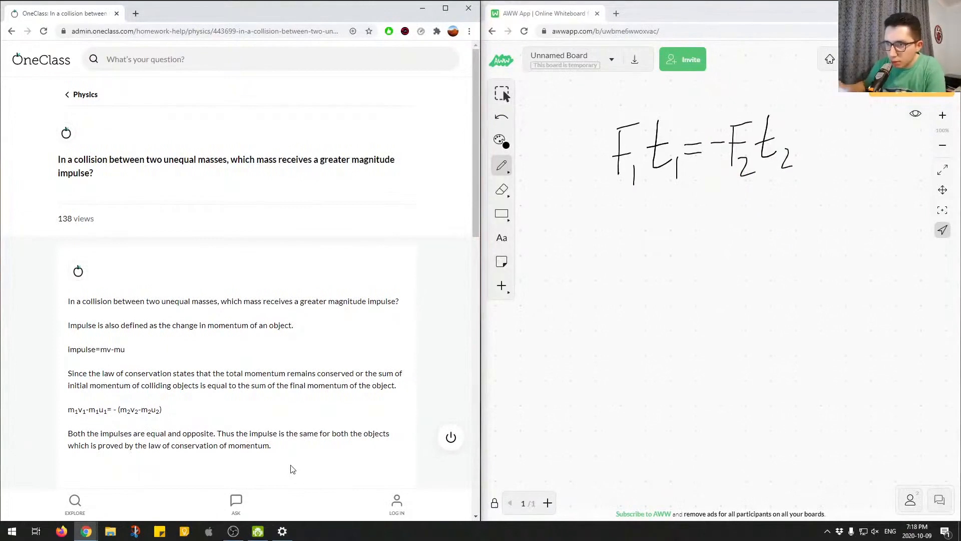
mouse_move(291, 401)
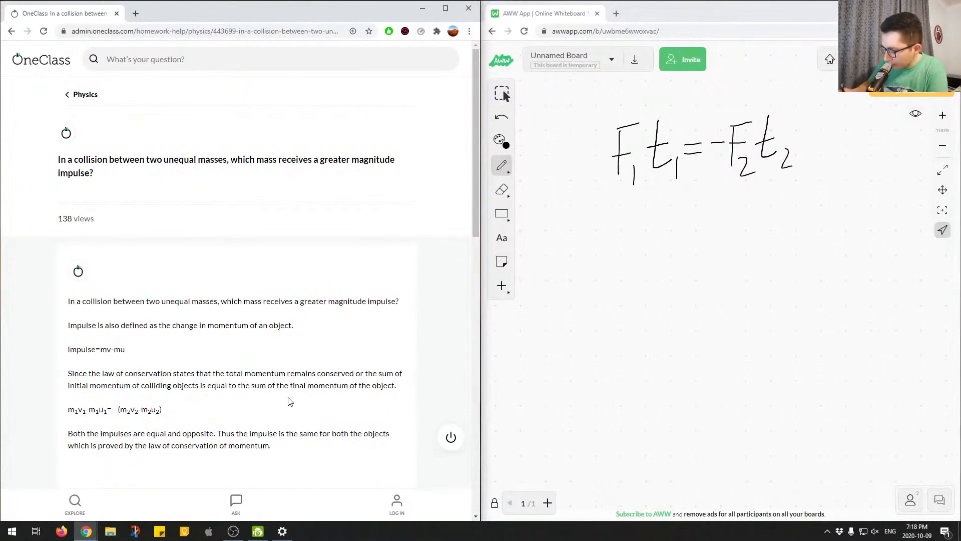
Note 'v − final' and 'u − initial', then write F = ma beneath them
drag(605, 220, 598, 260)
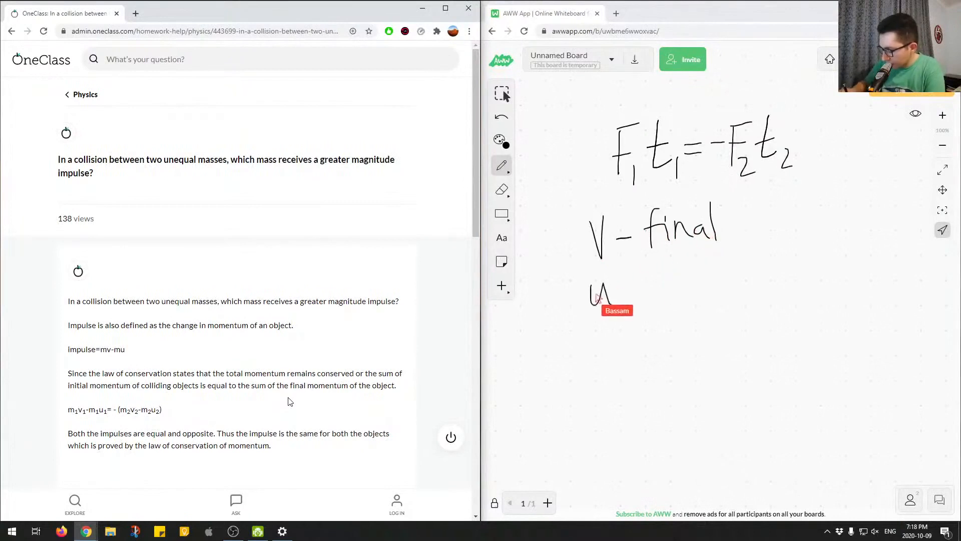
drag(604, 291, 668, 291)
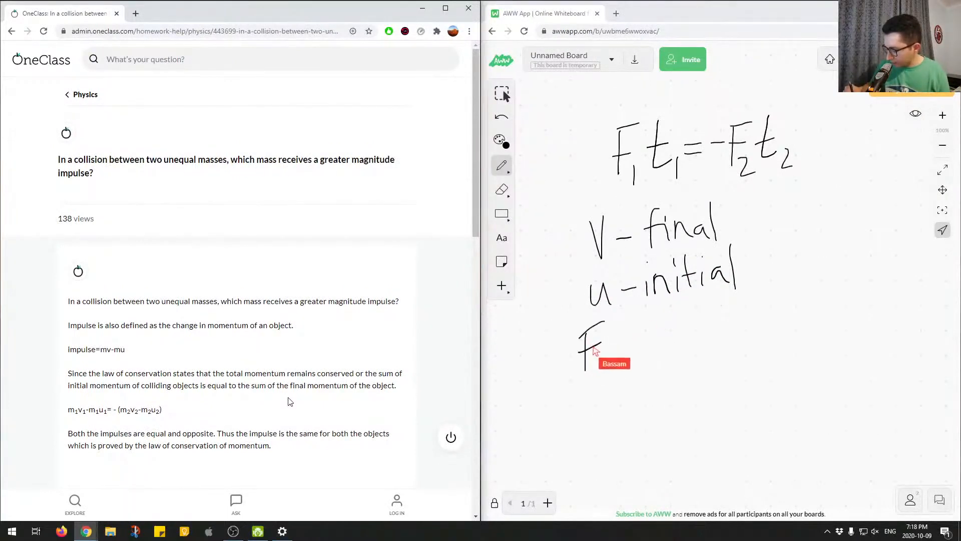
drag(607, 344, 668, 340)
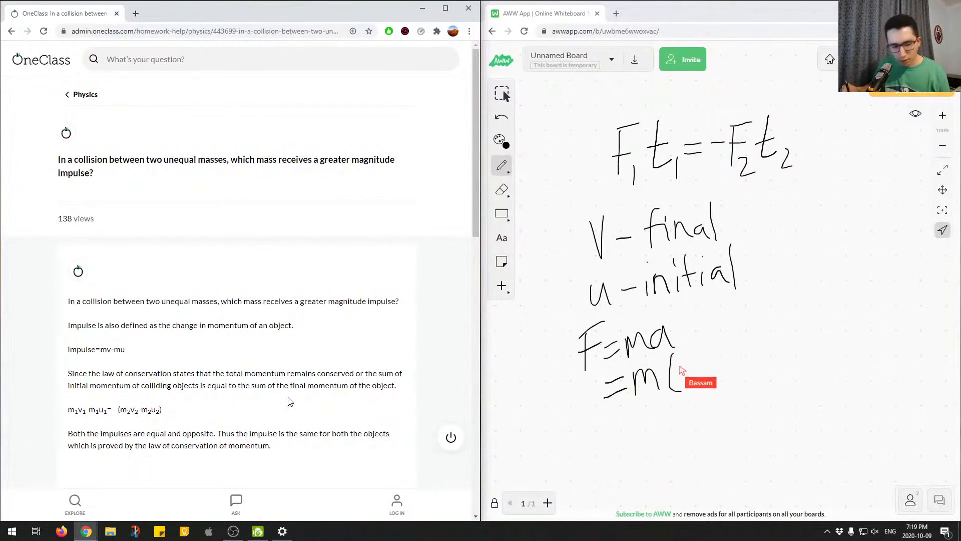
Derive F = m(v − u)/t and expand to Ft = m(v − u) = mv − mu
drag(684, 377, 757, 352)
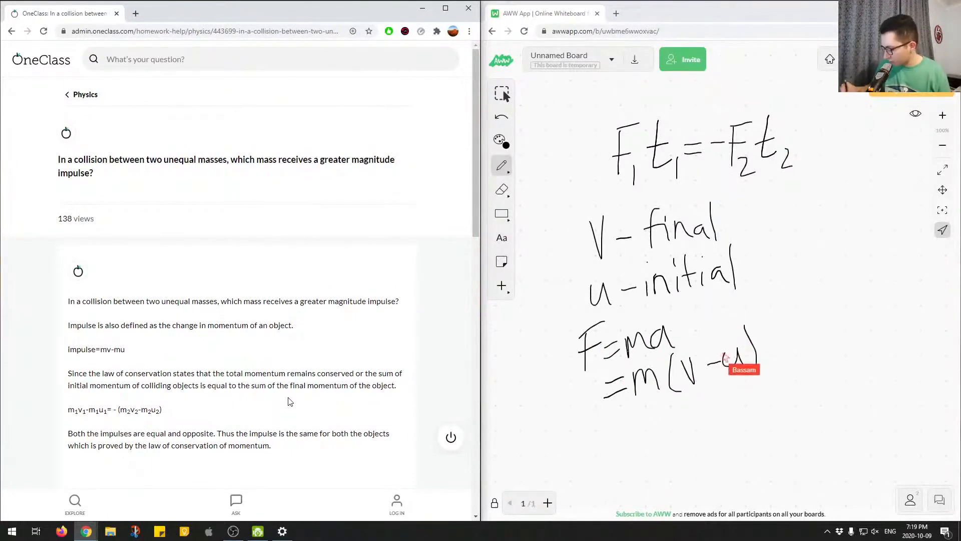
drag(674, 384, 723, 417)
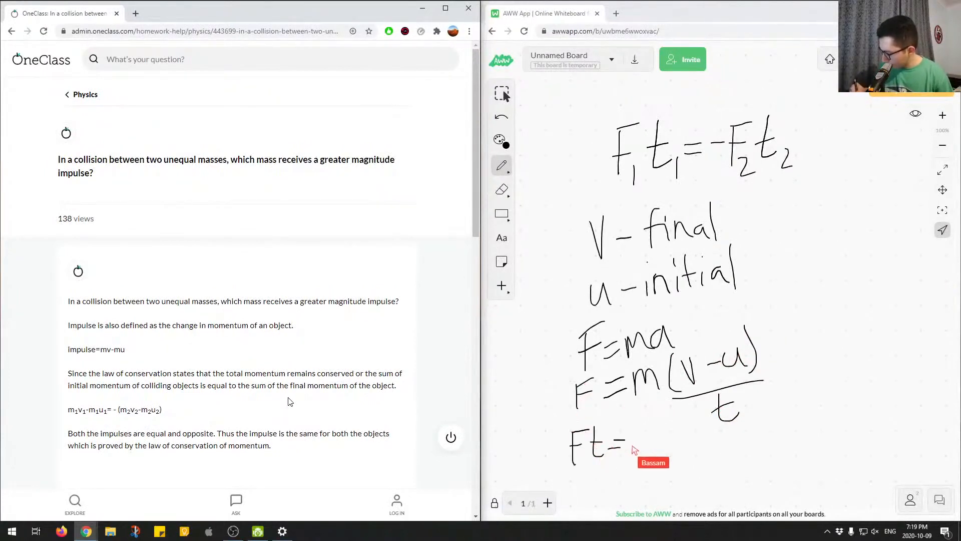
drag(637, 436, 698, 441)
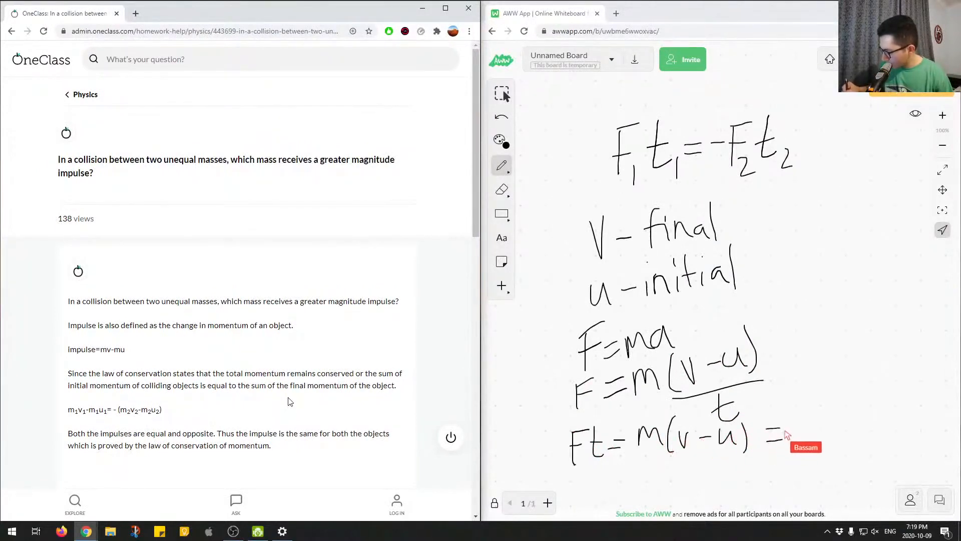
drag(791, 430, 849, 422)
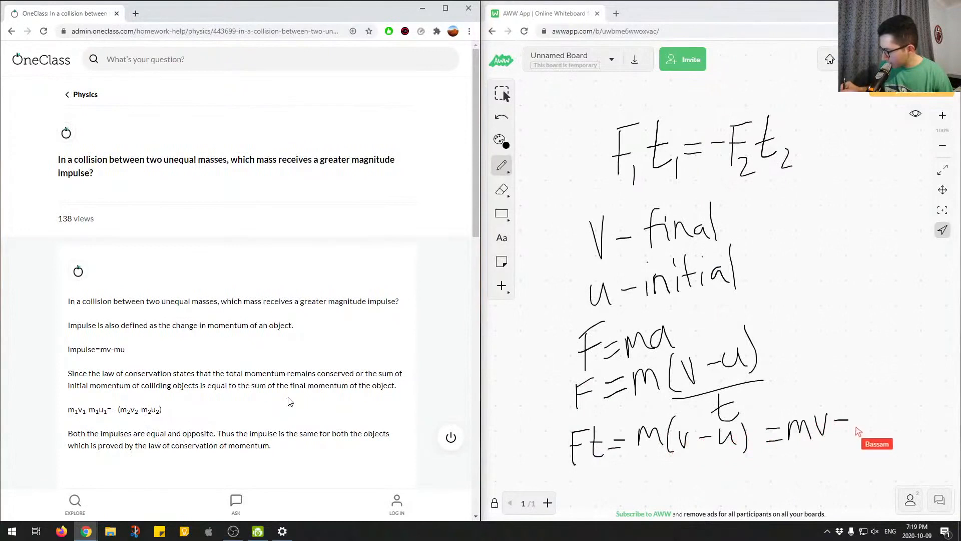
drag(852, 427, 886, 430)
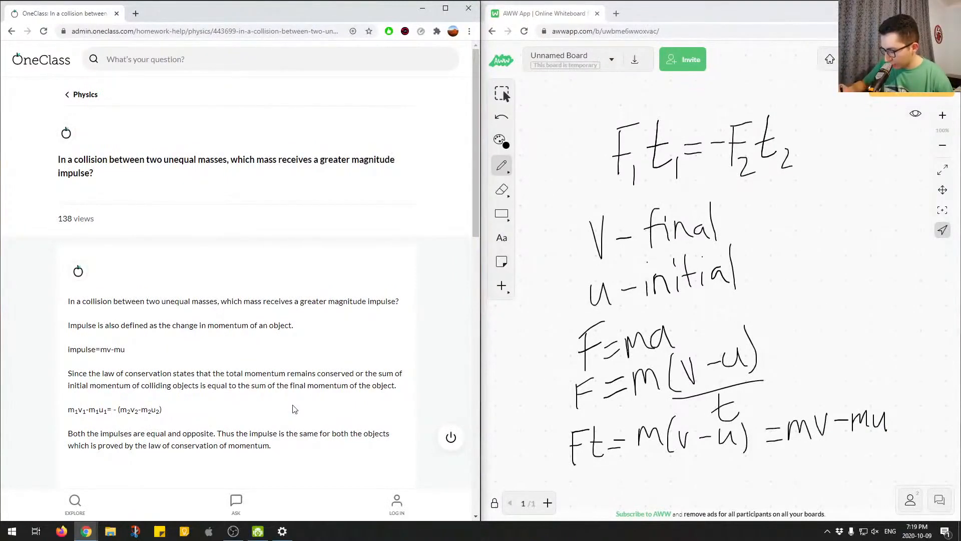
Write m1v1 − m1u1 at the top in place of the erased lines
drag(613, 190, 809, 190)
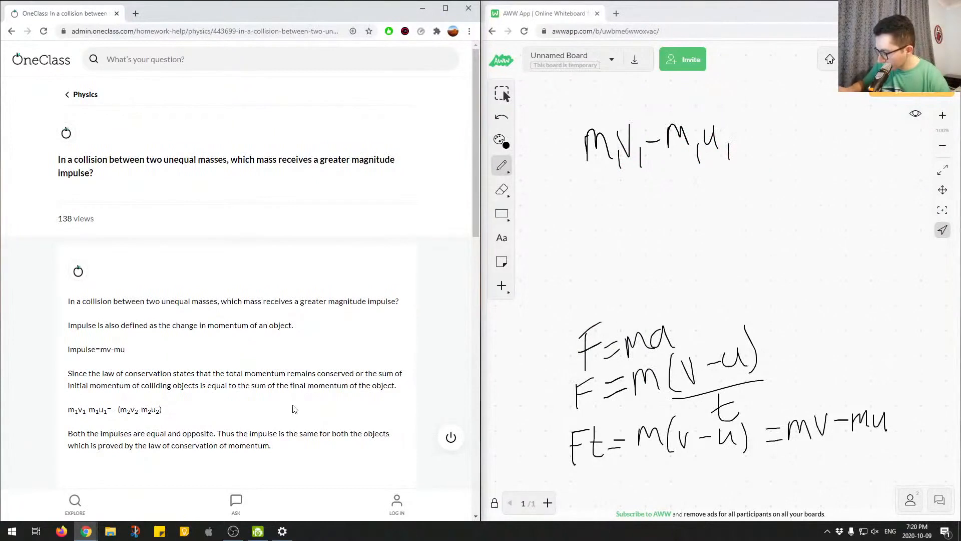
Complete the equation as m1v1 − m1u1 = −(m2v2 − m2u2)
drag(653, 196, 695, 205)
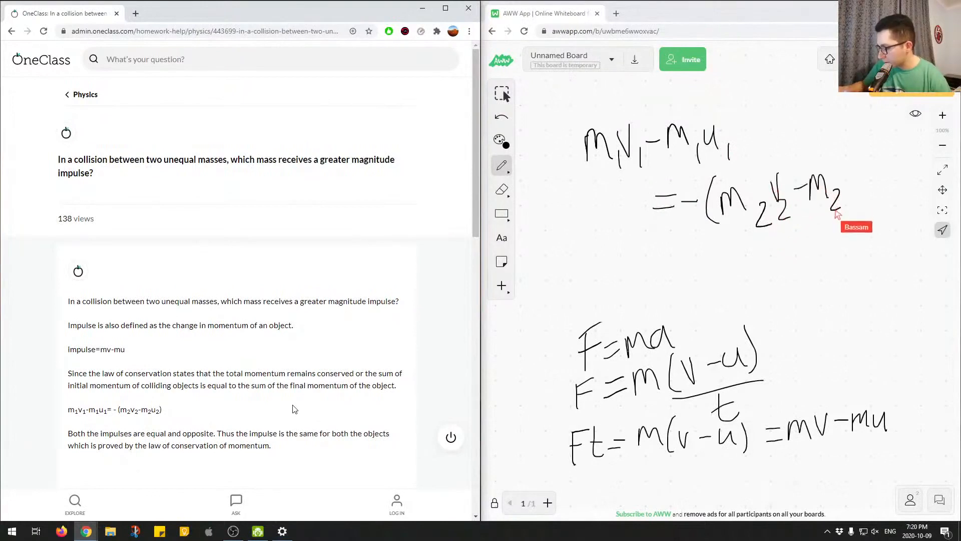
drag(821, 184, 864, 190)
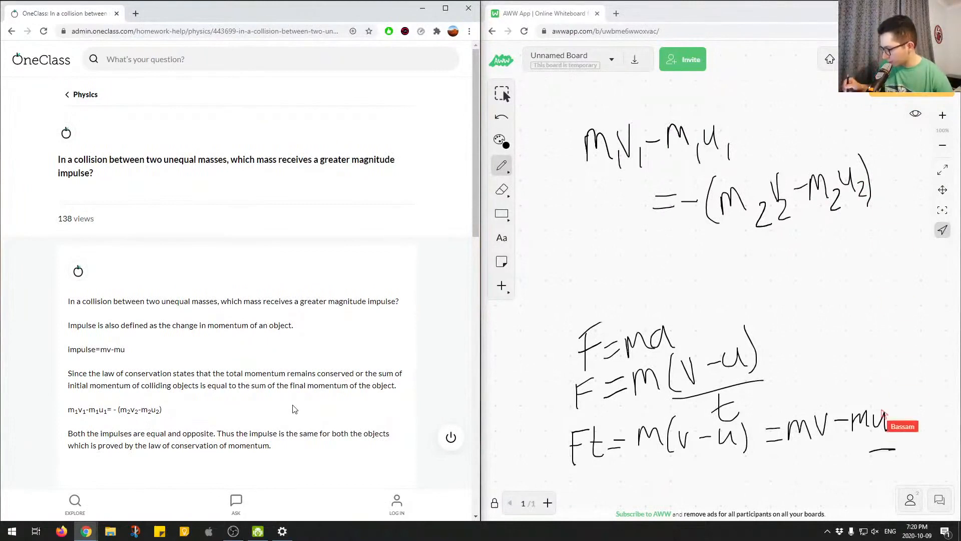
Underline mv − mu and both sides of the momentum equation, adding an arrow
drag(791, 453, 892, 450)
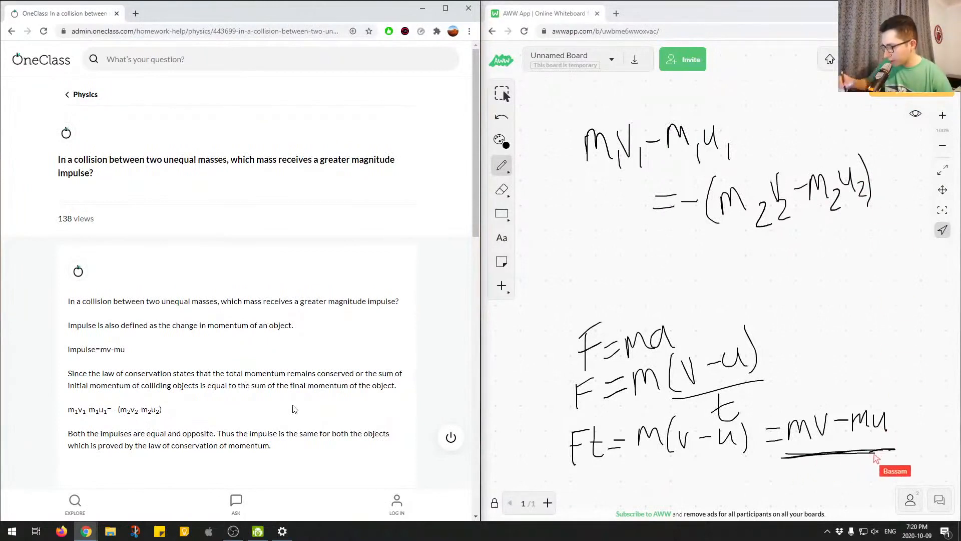
mouse_move(637, 238)
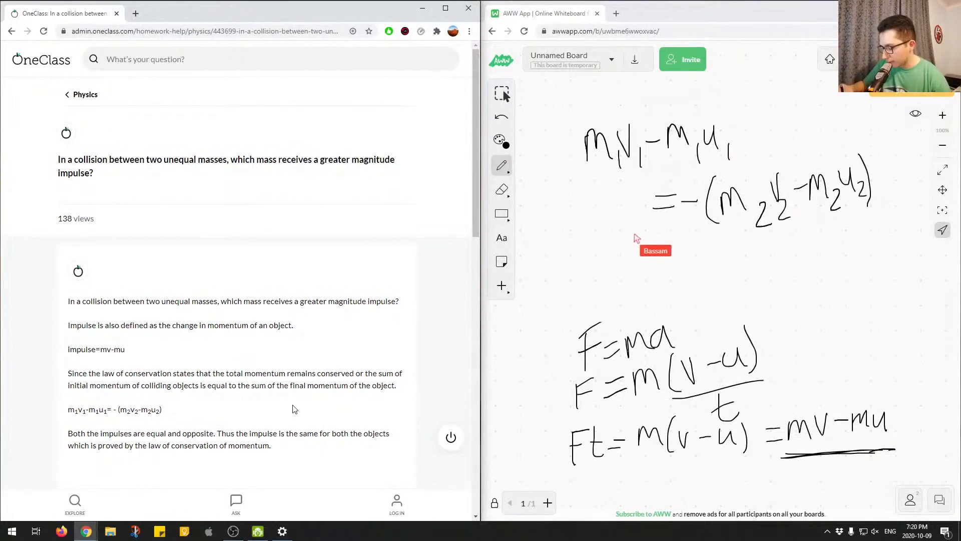
drag(634, 257, 643, 236)
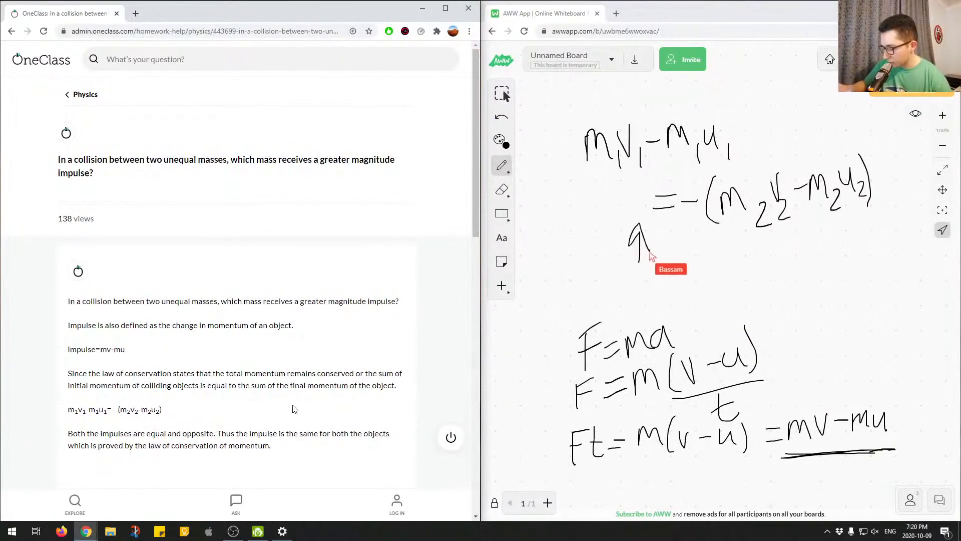
drag(579, 184, 714, 176)
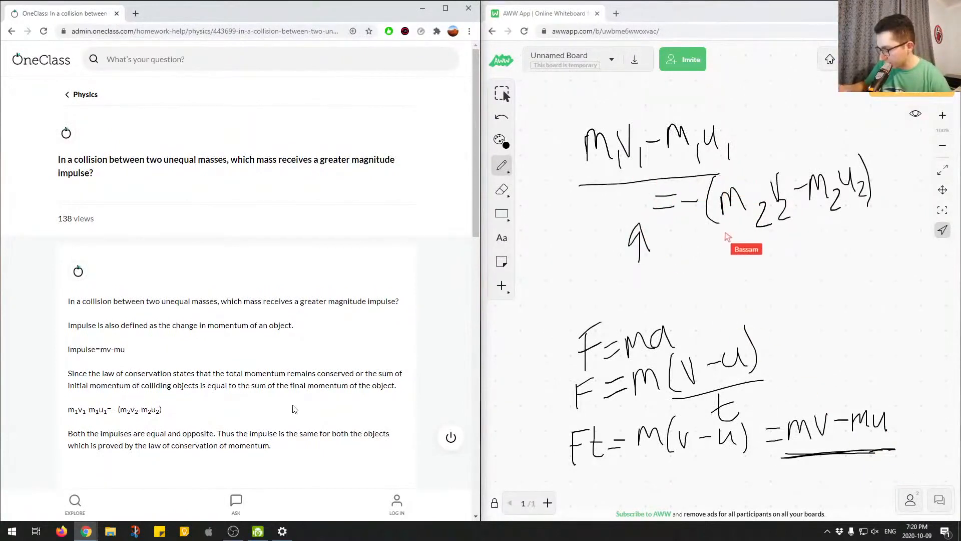
drag(727, 238, 858, 220)
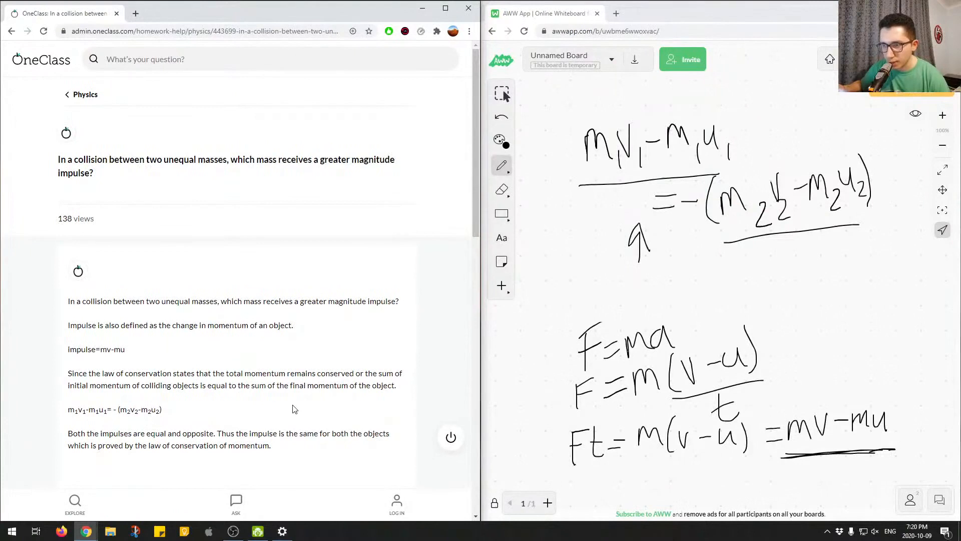
mouse_move(329, 151)
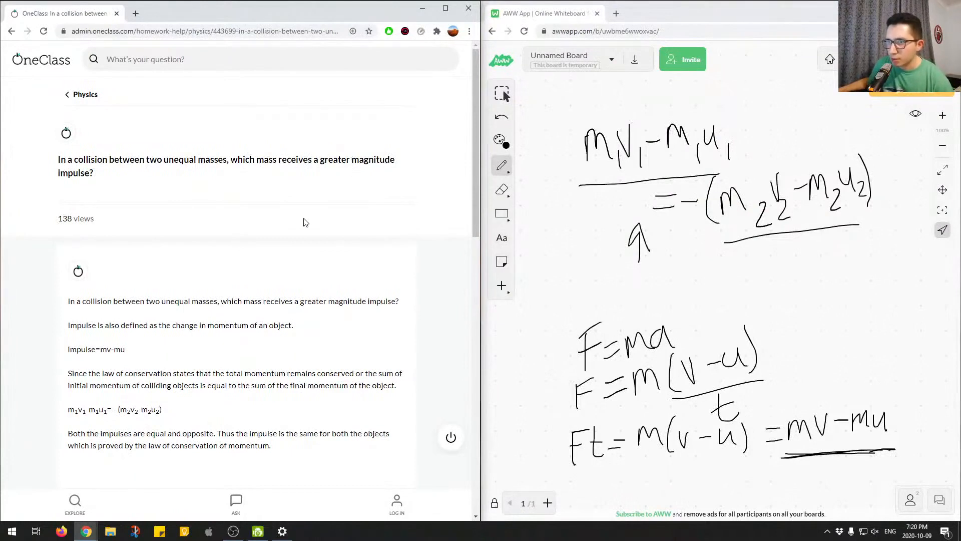
mouse_move(274, 290)
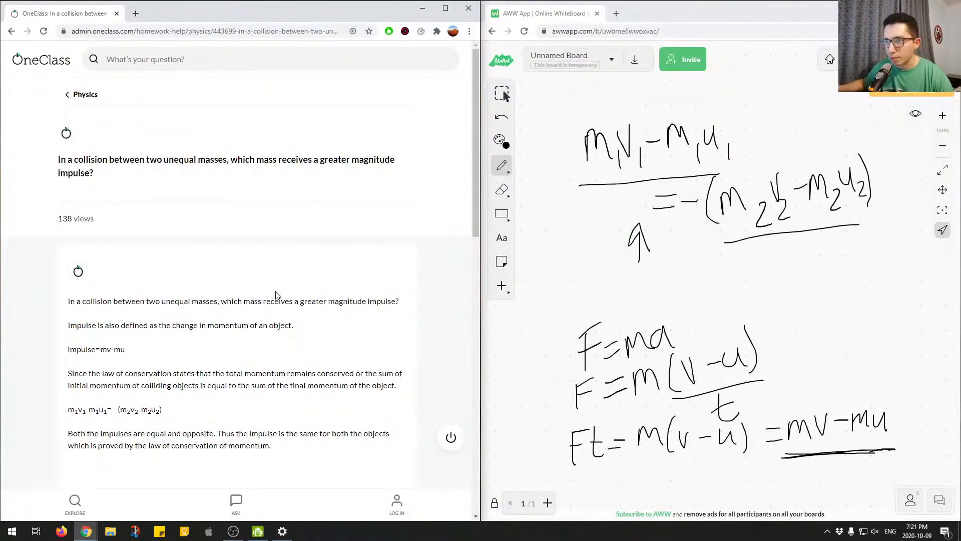
mouse_move(306, 170)
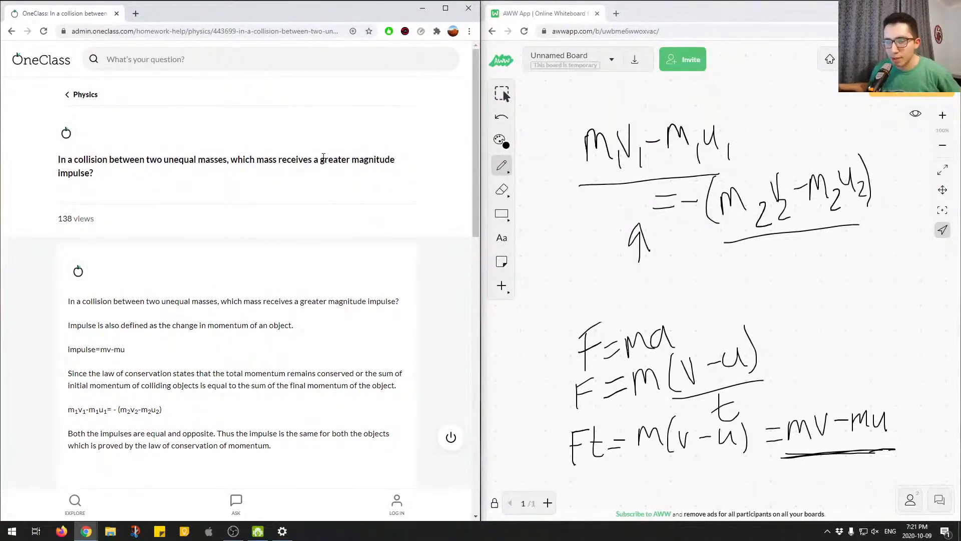
mouse_move(376, 230)
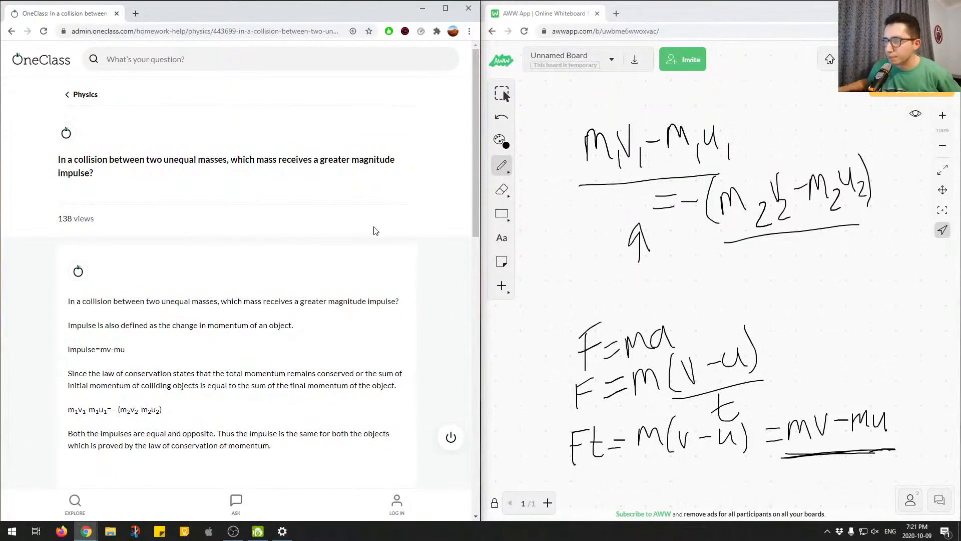
Scroll the OneClass answer down to the Verify solution heading
scroll(down, 3)
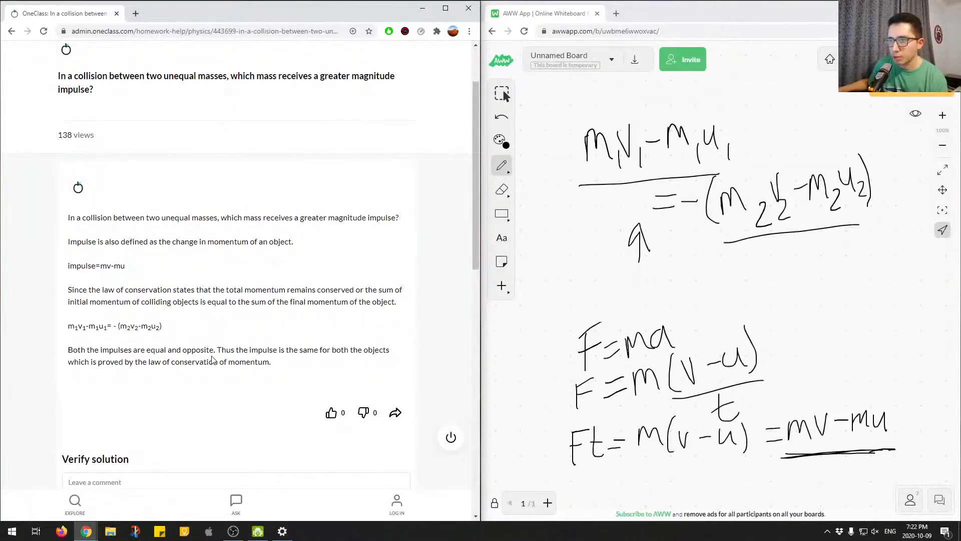
mouse_move(362, 347)
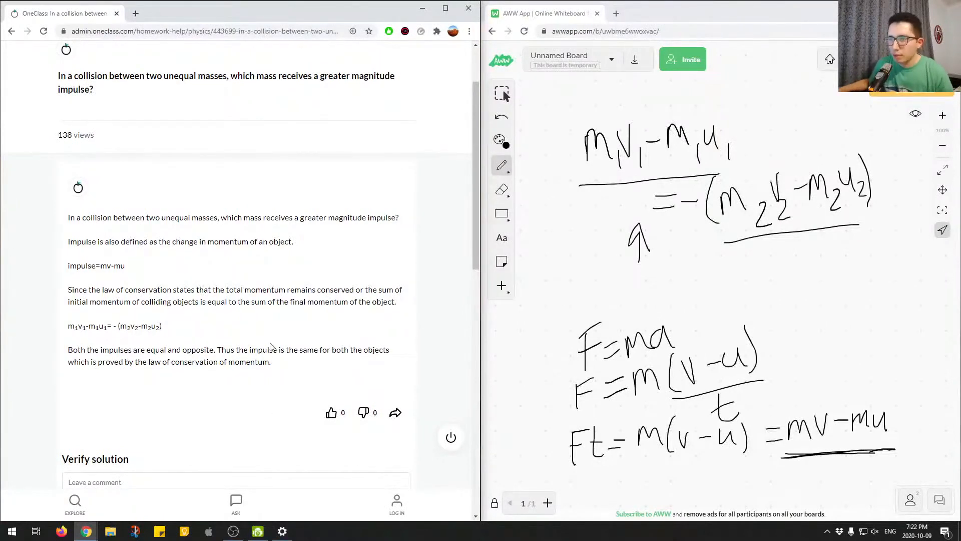
Enter 'Correct answer. Grea' in the Verify solution comment box
scroll(down, 3)
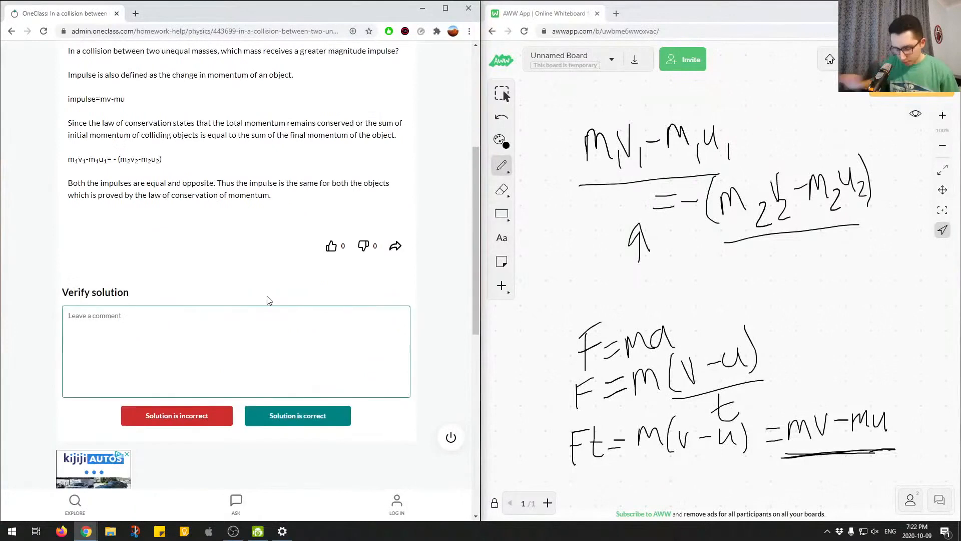
text(Correct a)
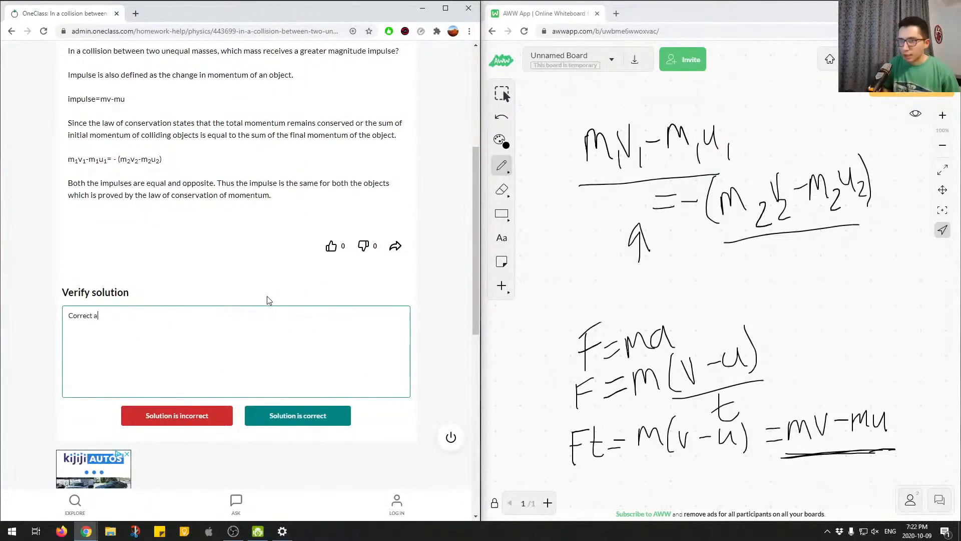
text(nswer. Grea)
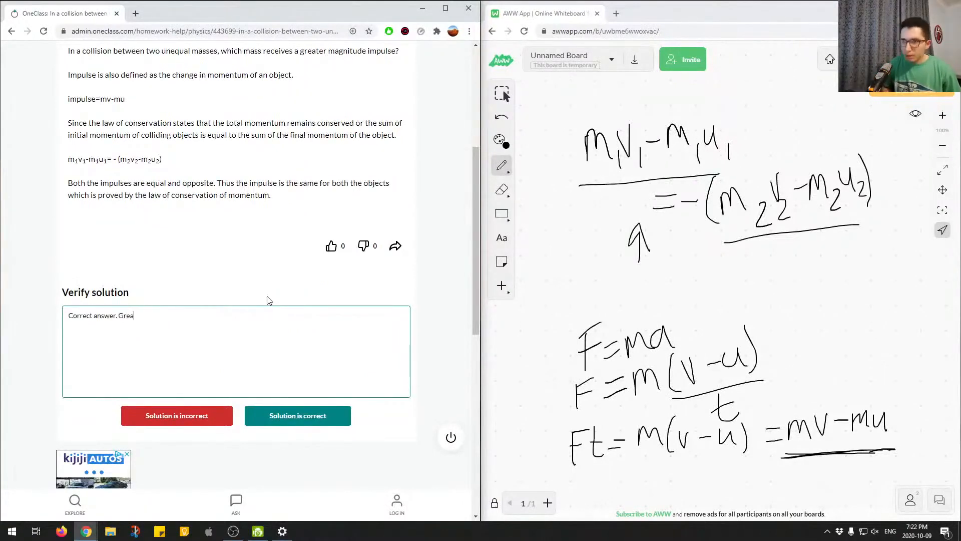